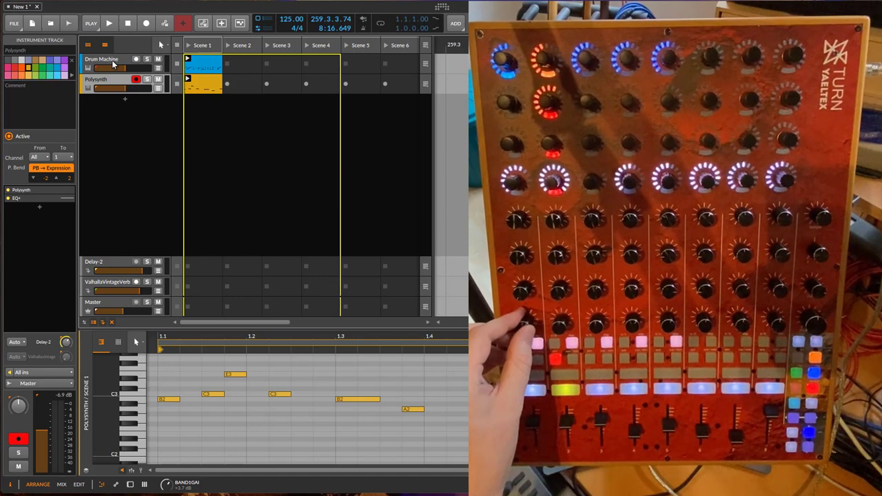
- Show the Polysynth track's device chain in the bottom panel instead of the note editor
left_click(96, 79)
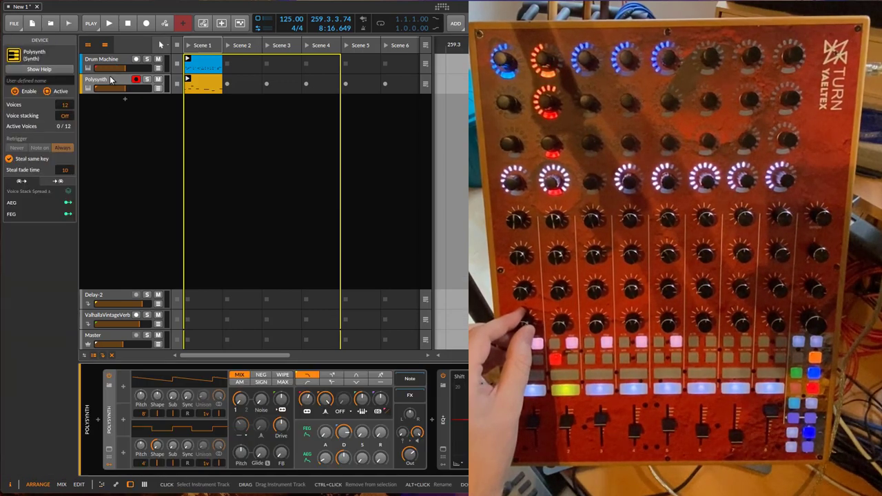